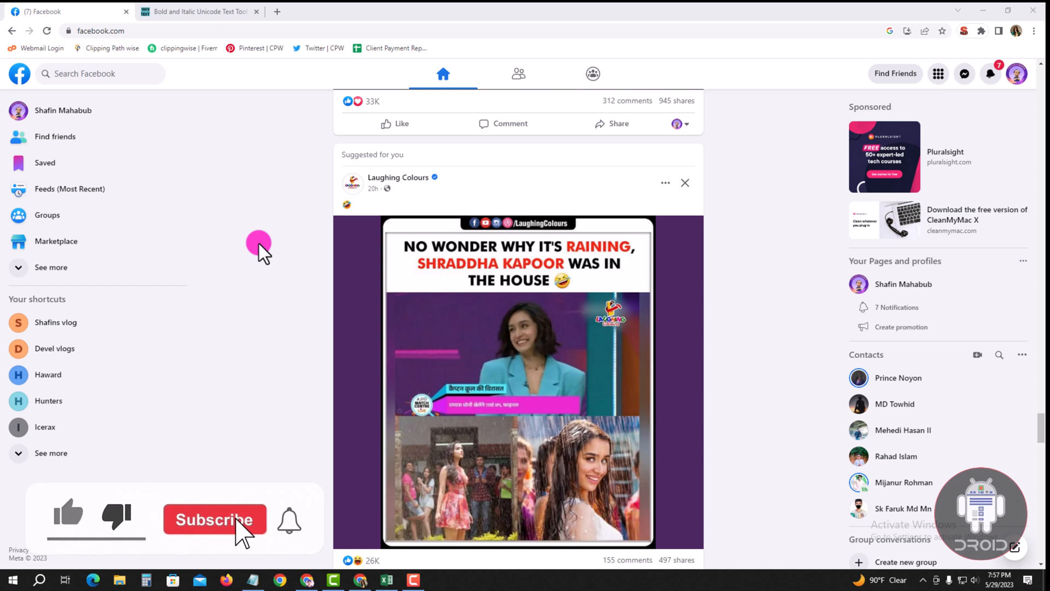
# Step: Go from the profile menu through Settings & privacy to the Notifications settings page
pyautogui.click(214, 519)
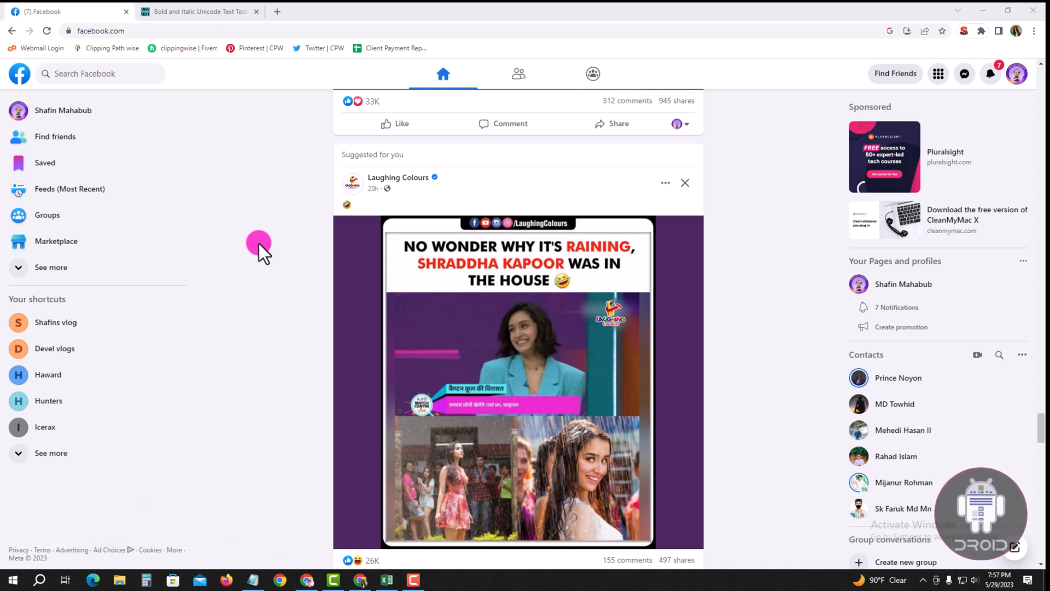
pyautogui.moveTo(829, 231)
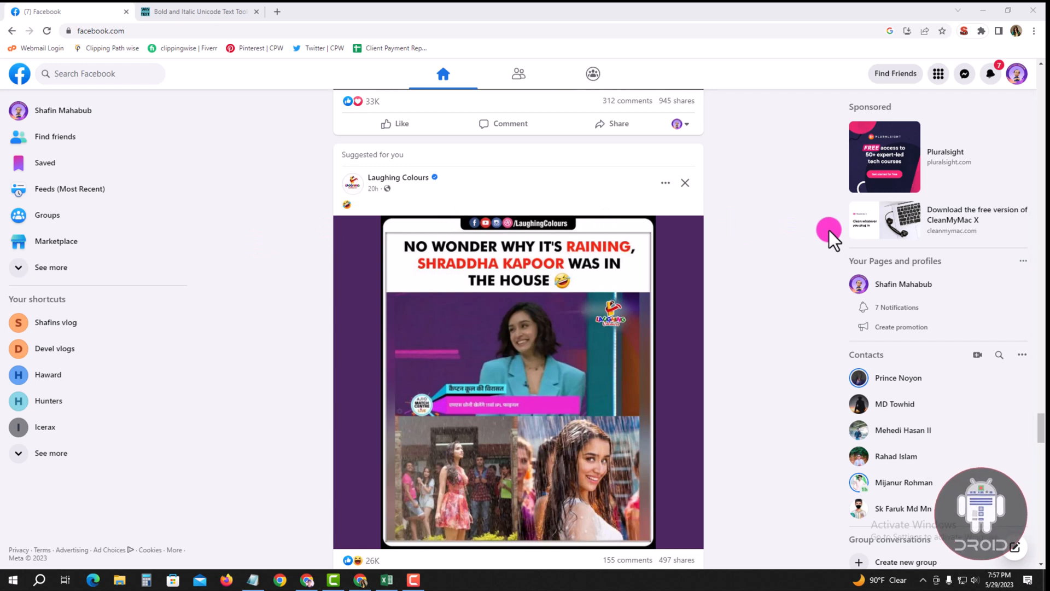
pyautogui.moveTo(1026, 87)
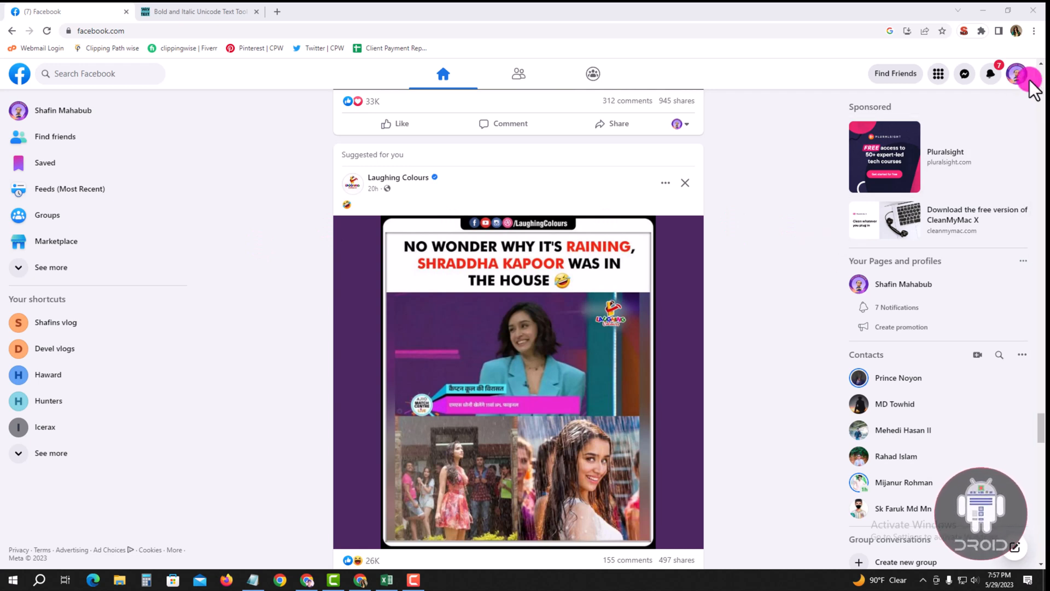
pyautogui.click(1017, 74)
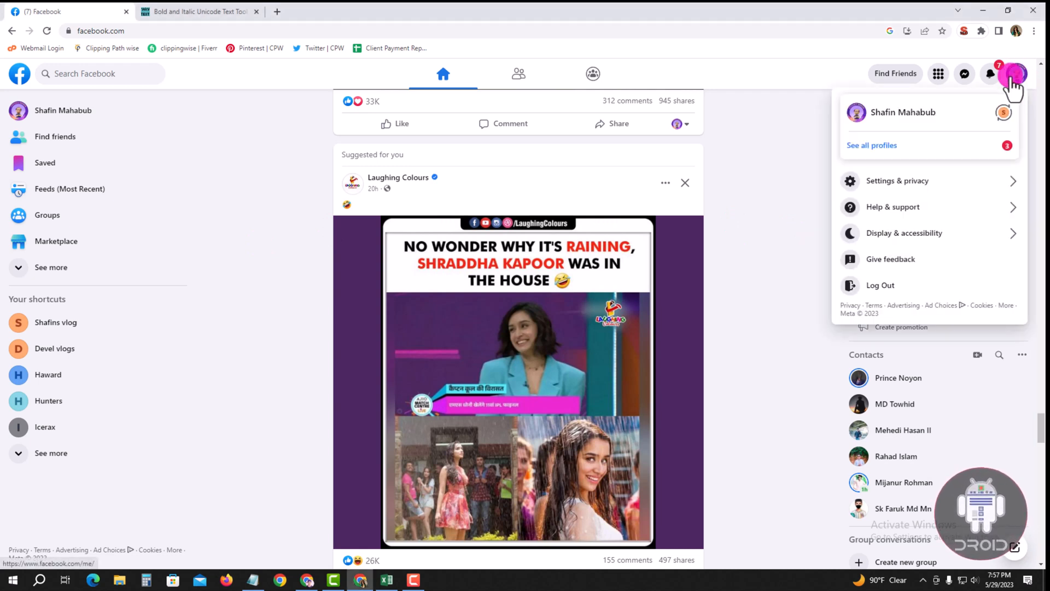
pyautogui.click(897, 180)
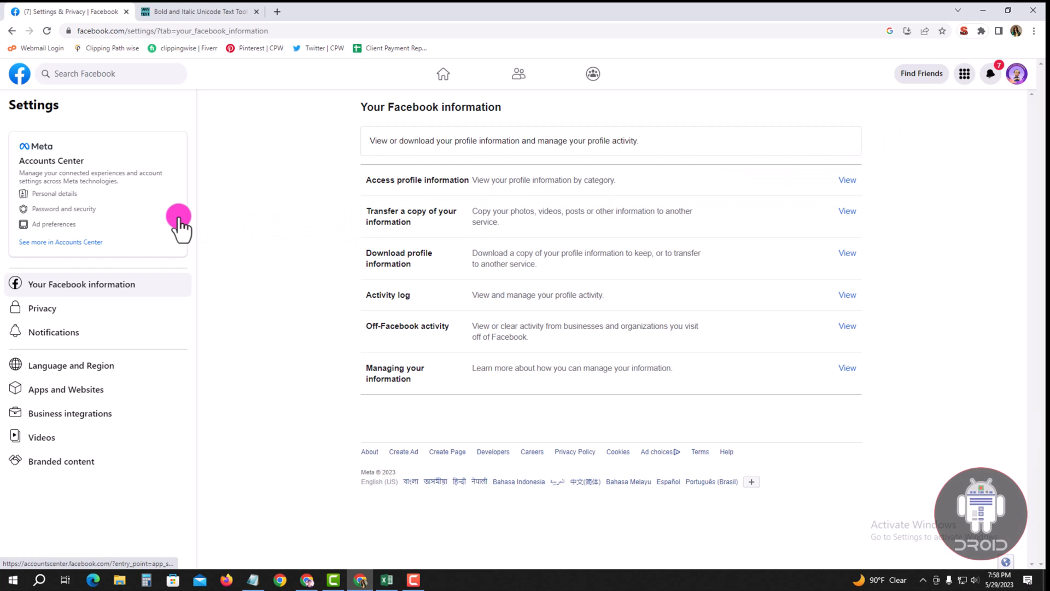
pyautogui.moveTo(49, 333)
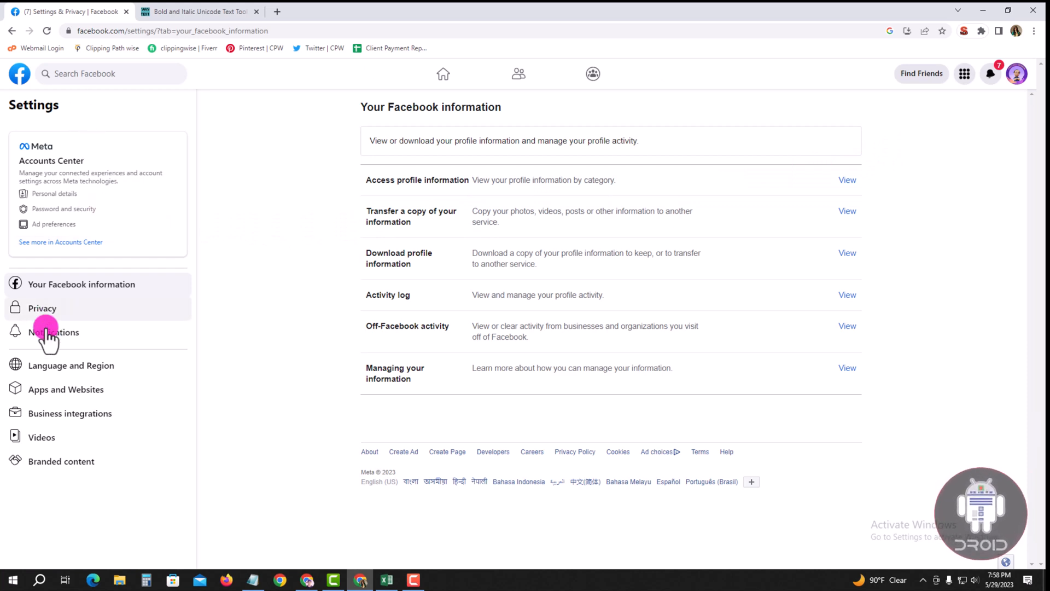
pyautogui.click(53, 332)
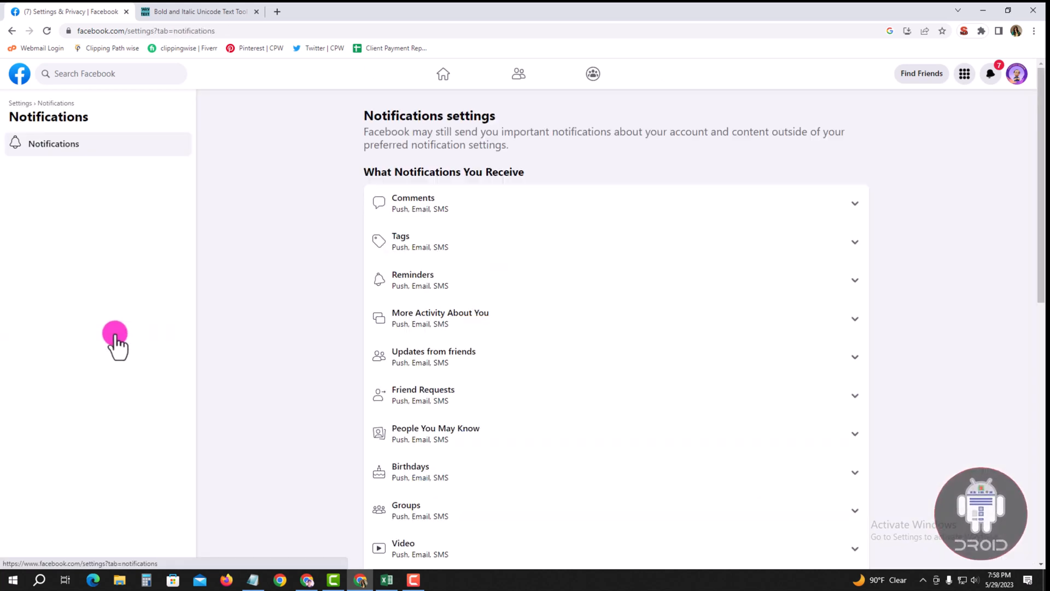
# Step: Expand Other Notifications and switch 'Allow notifications on Facebook' off
pyautogui.scroll(-3)
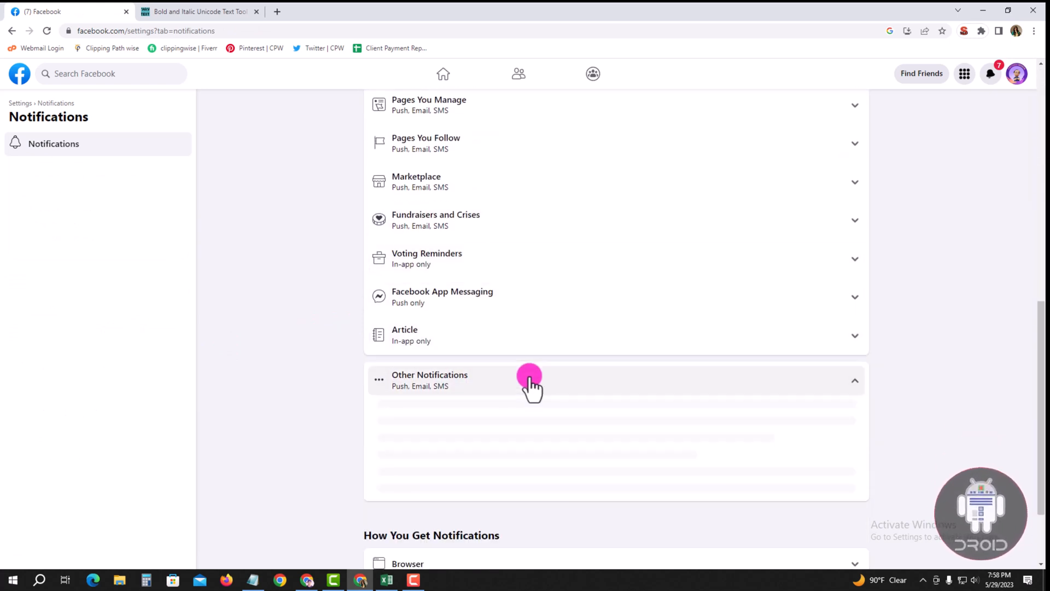
pyautogui.click(529, 380)
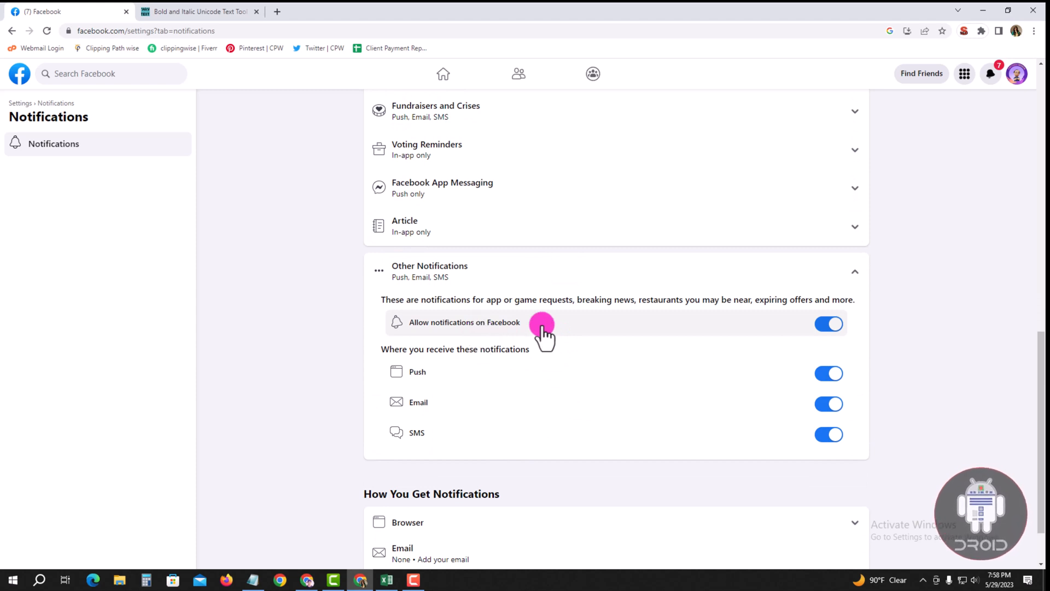
pyautogui.moveTo(771, 325)
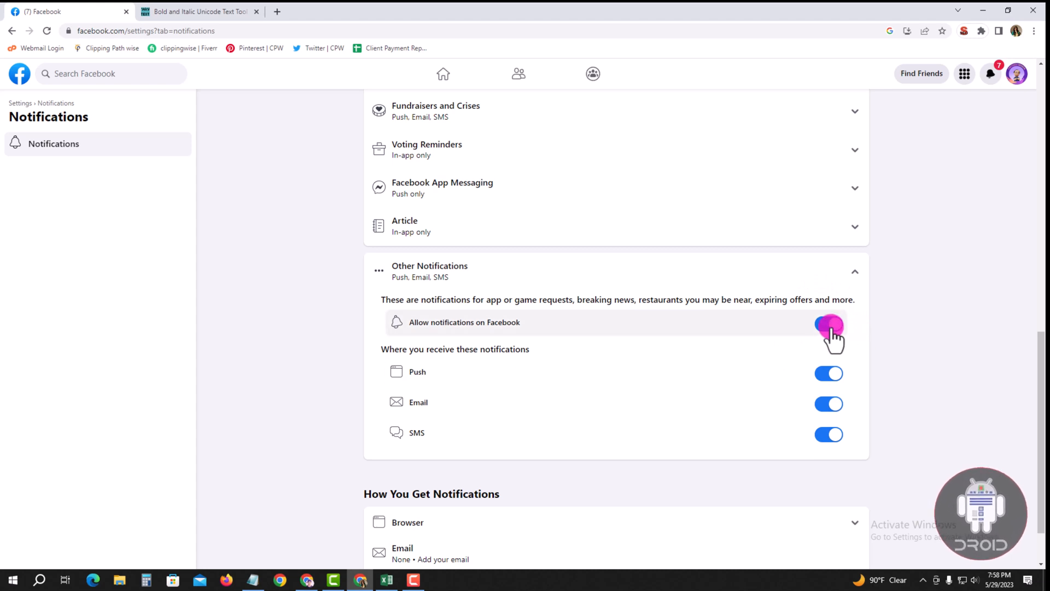
pyautogui.click(829, 323)
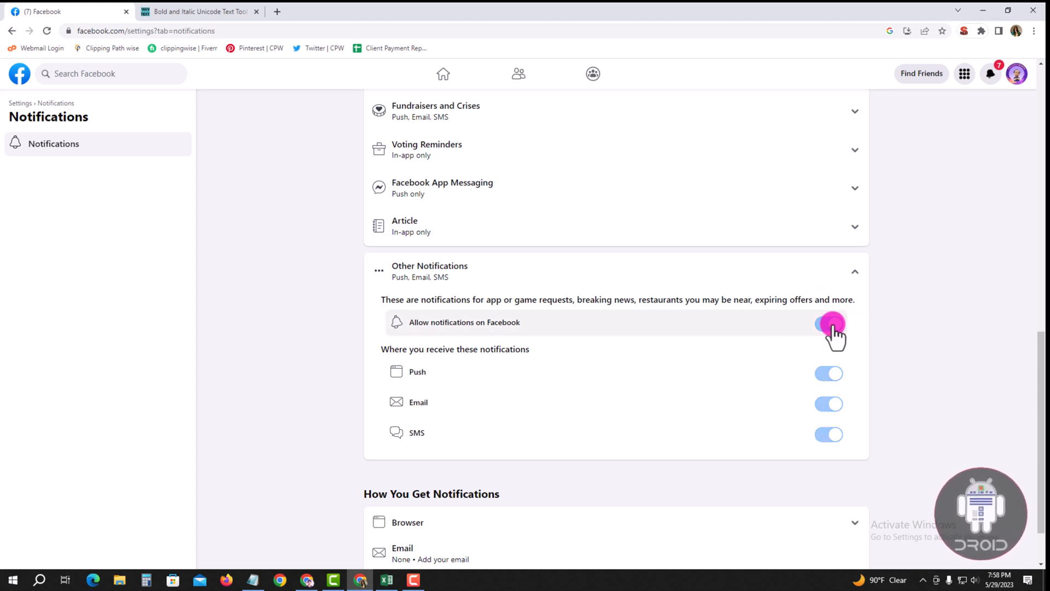
pyautogui.click(827, 323)
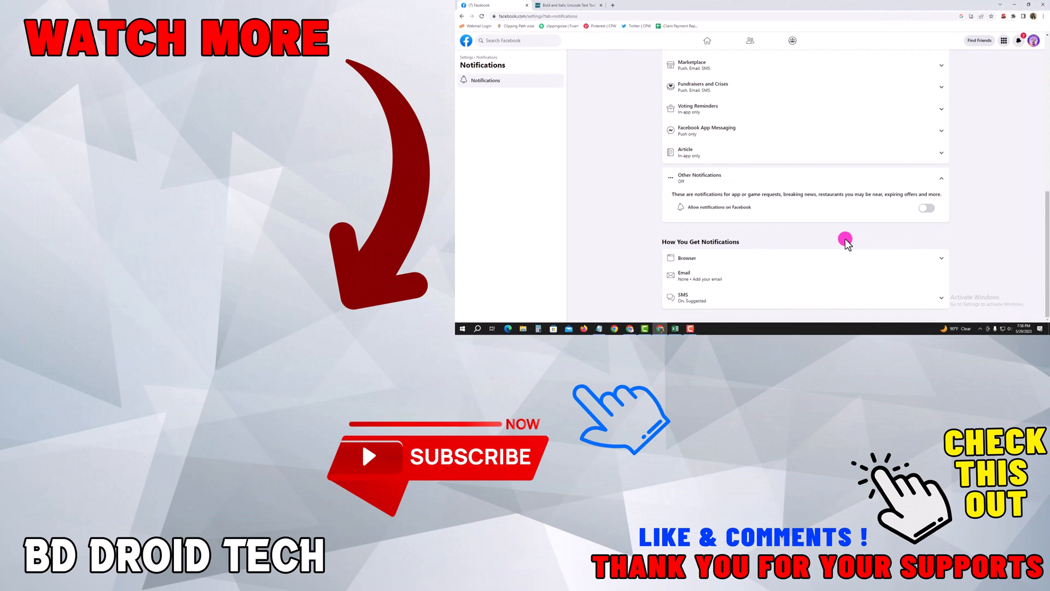
pyautogui.moveTo(827, 243)
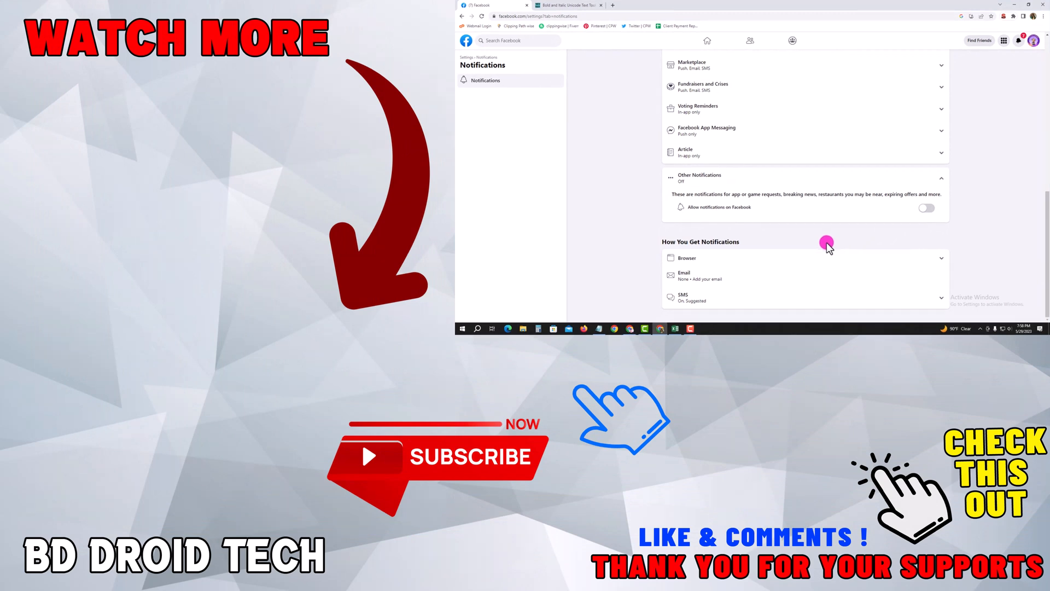